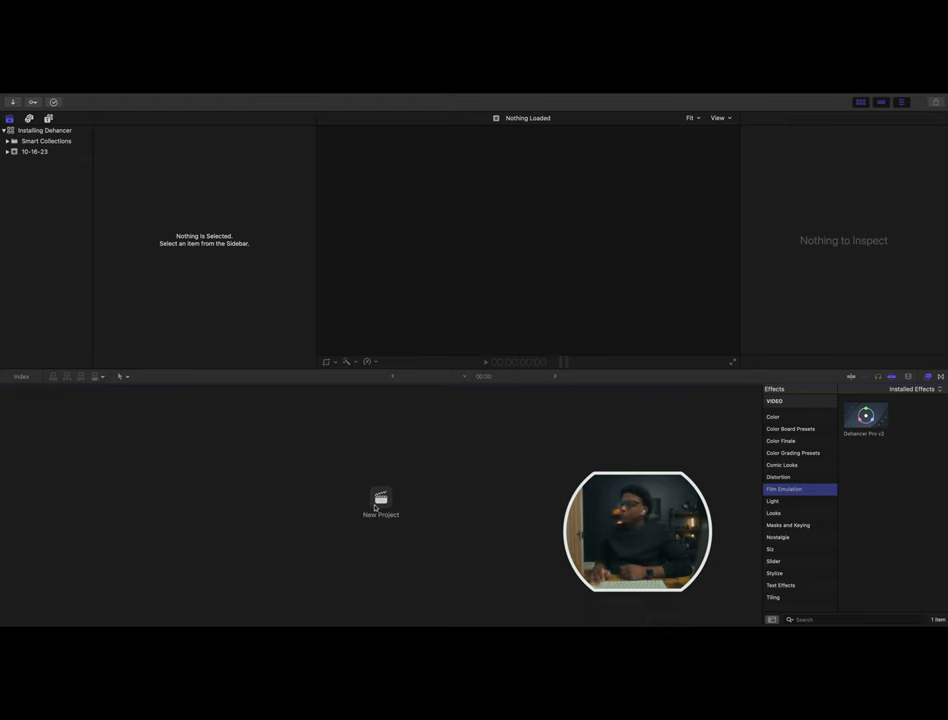
Name the new project 'Dehancer in Final Cut Pro Test 1' and set its video format to 4K.
double_click(380, 496)
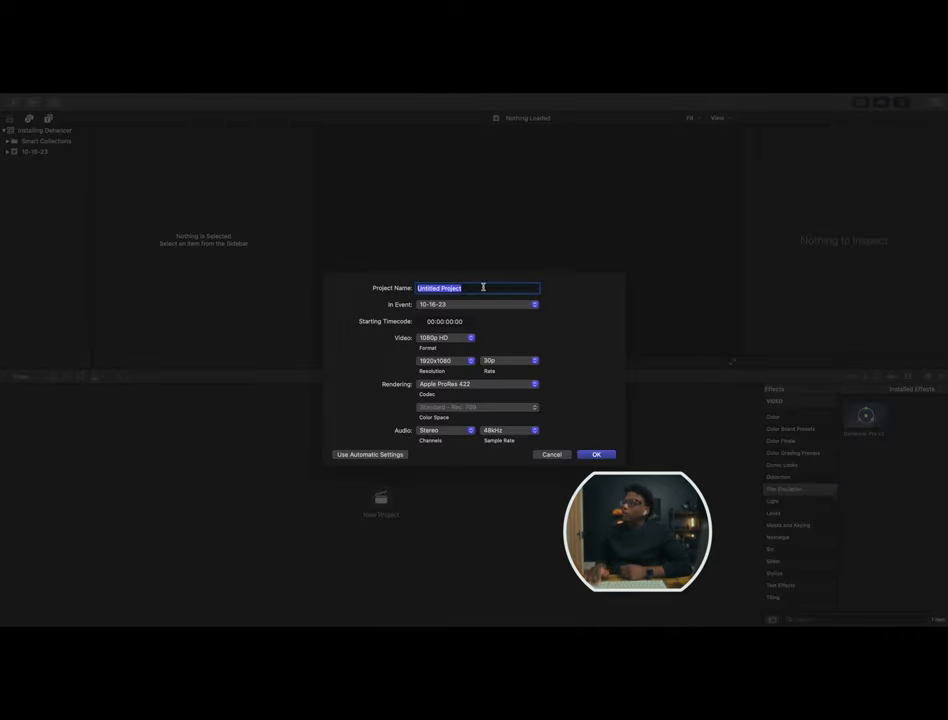
text(Dehancer in Final Cu)
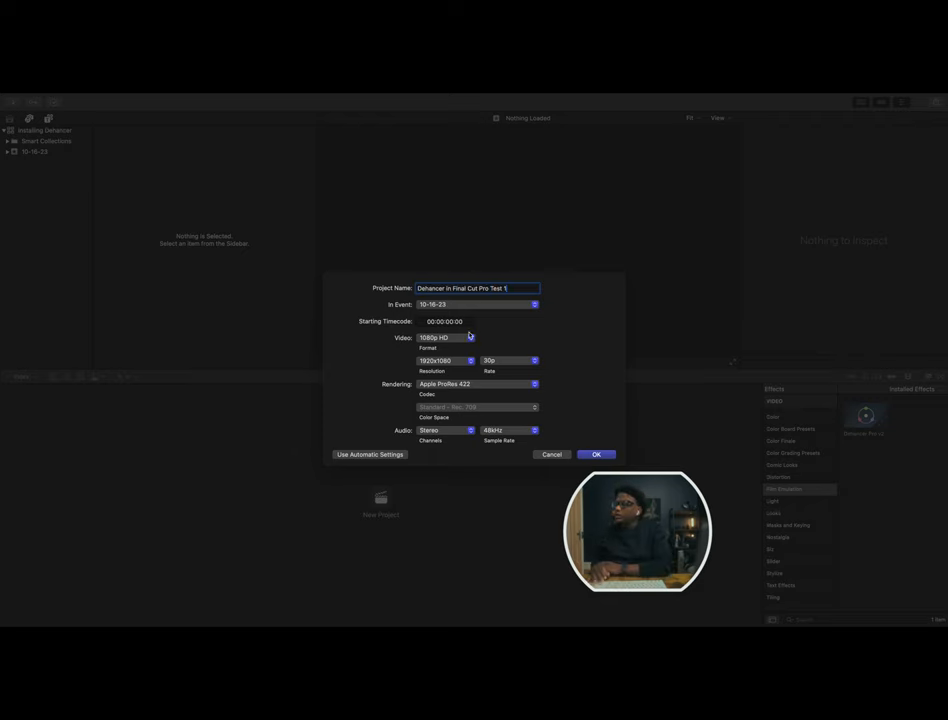
click(472, 336)
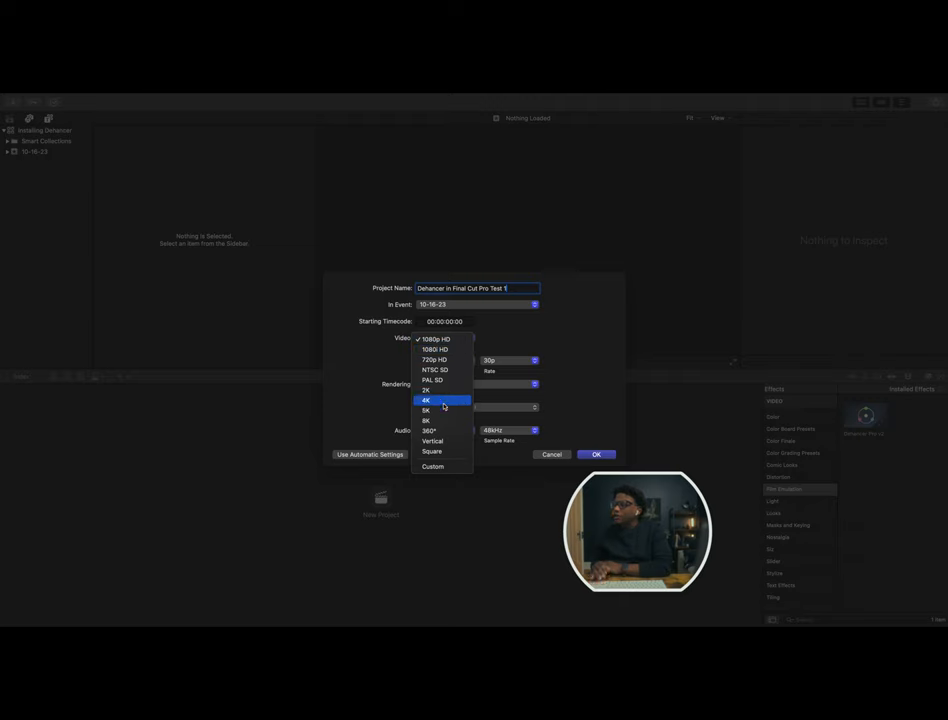
click(424, 400)
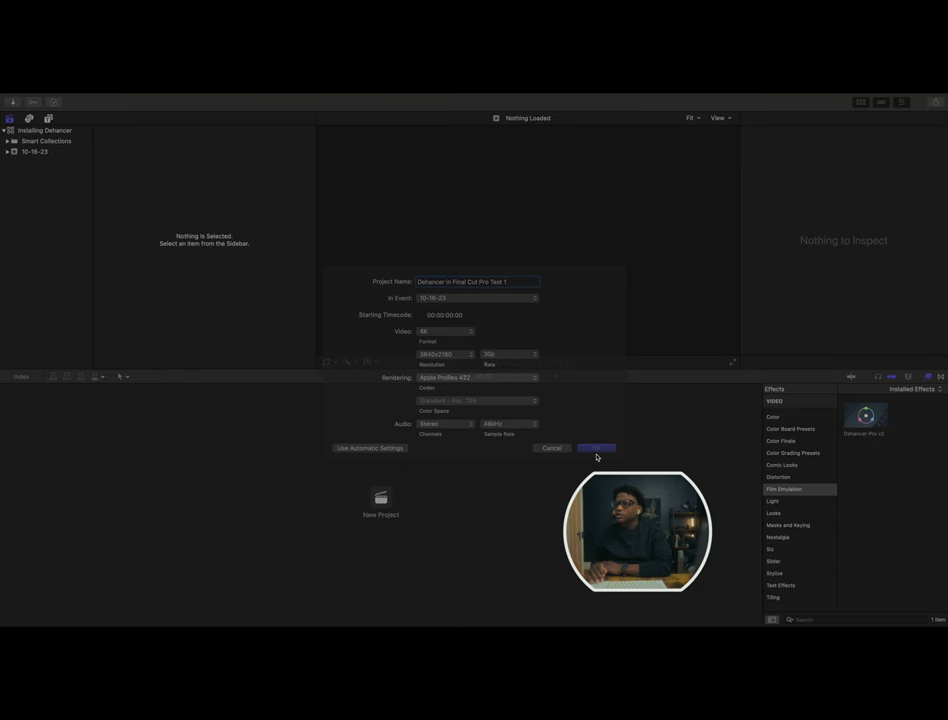
Confirm the project, then import the S-Log3 clip from the Extreme SSD into the event.
click(596, 448)
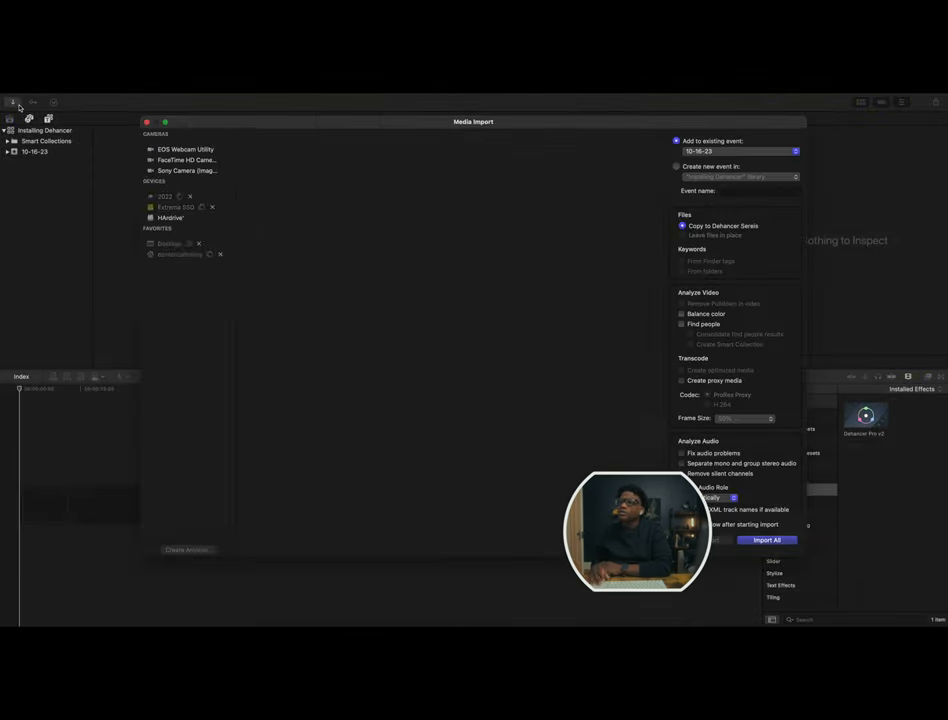
click(164, 198)
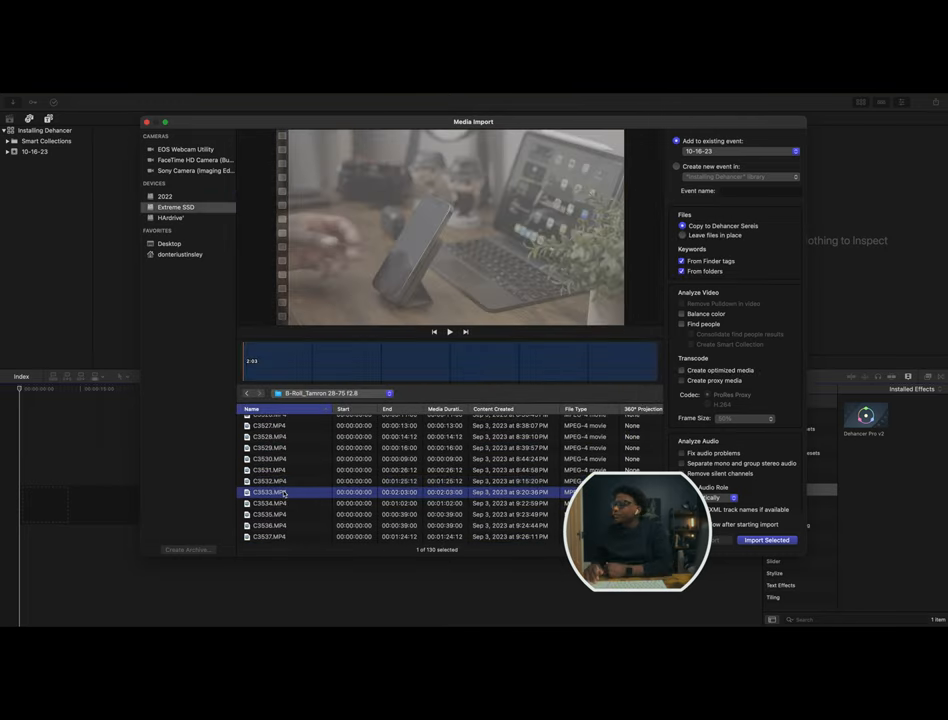
click(766, 540)
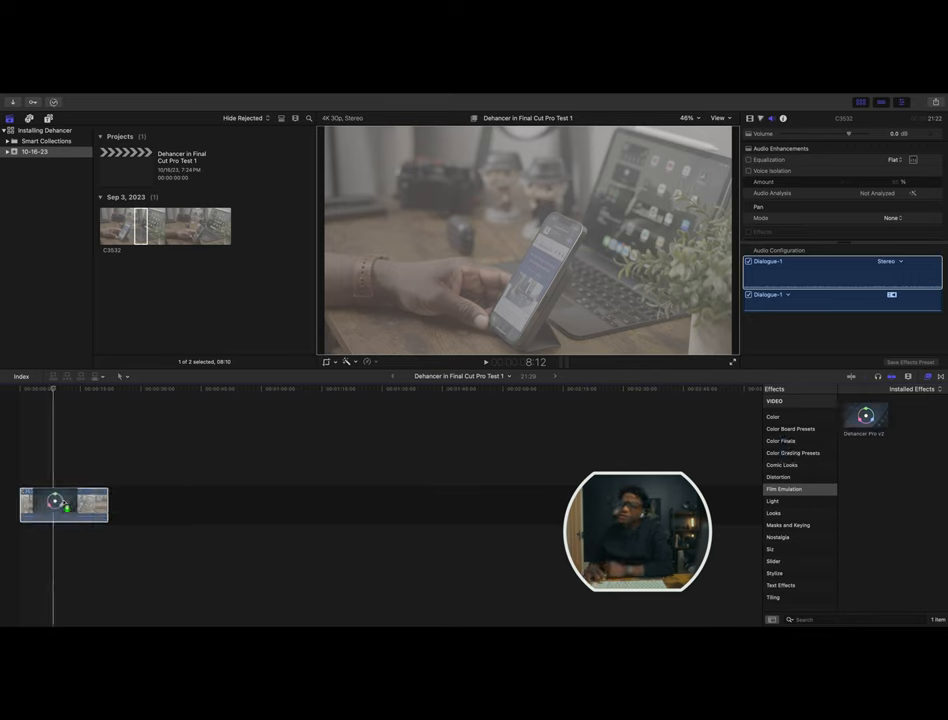
Apply Dehancer Pro to the clip and set its input source to Choose Camera.
double_click(864, 414)
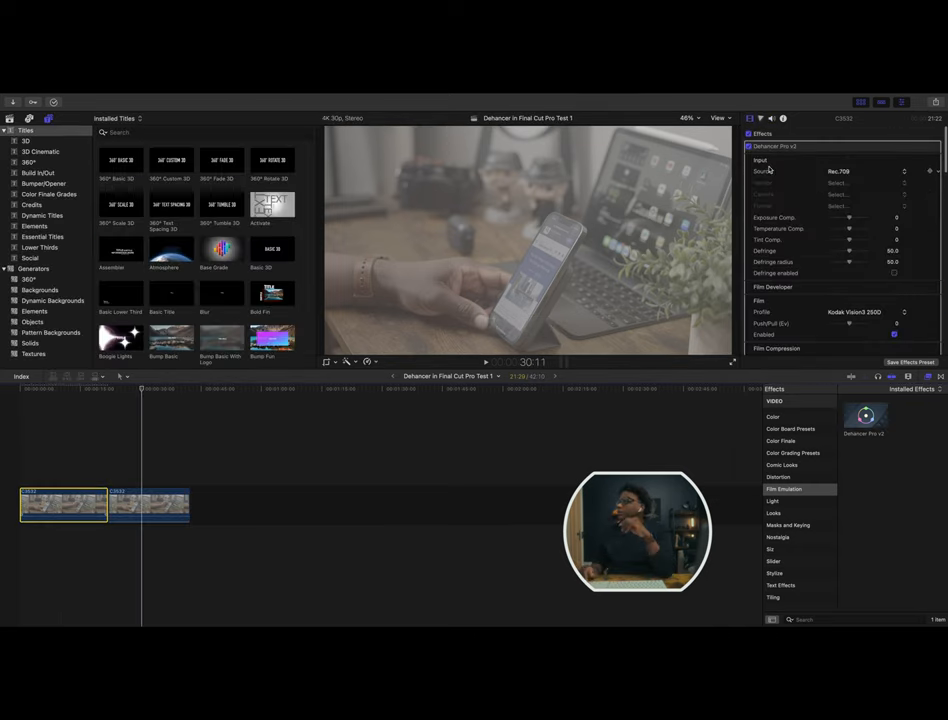
click(856, 172)
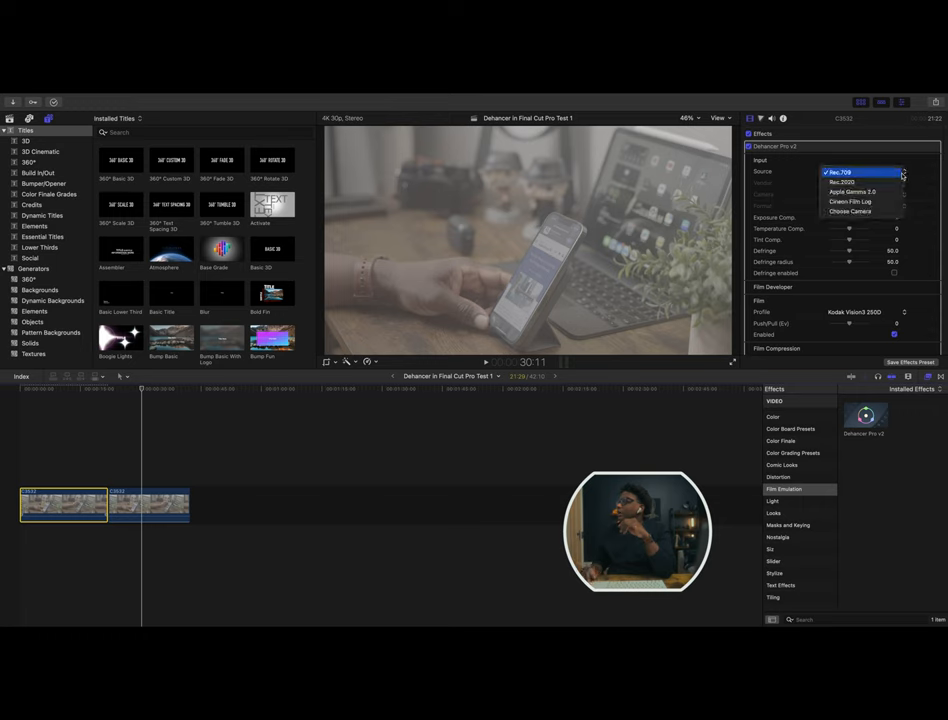
click(840, 172)
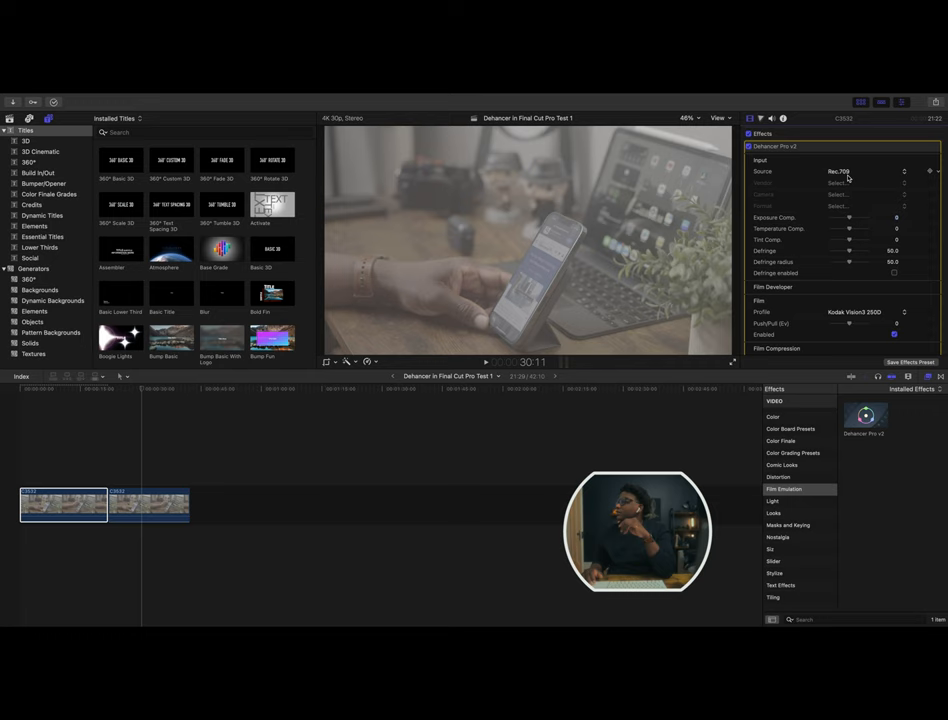
click(860, 172)
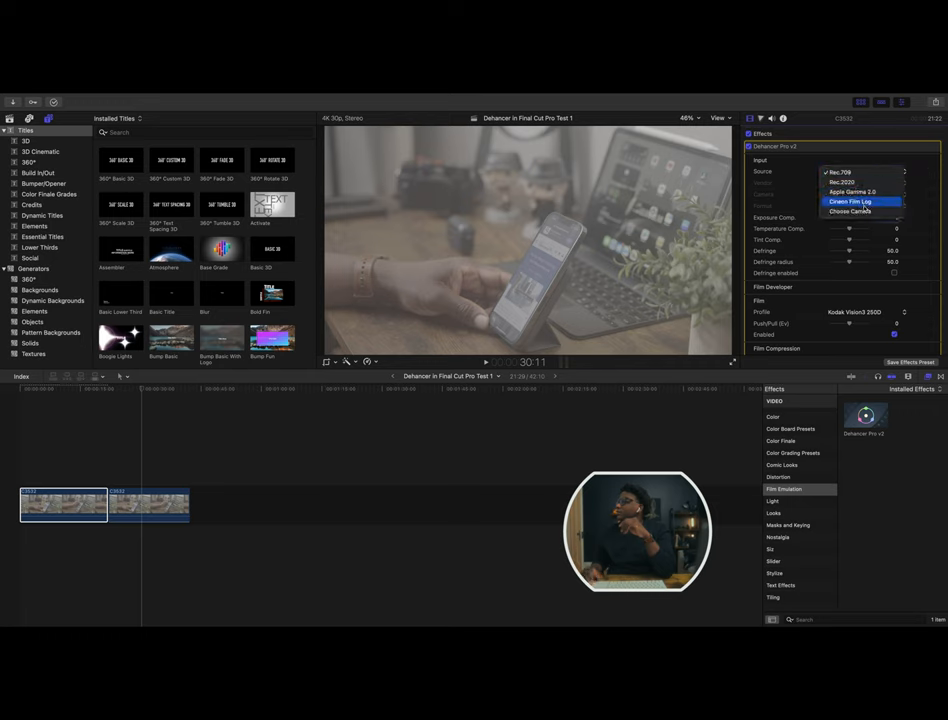
click(852, 212)
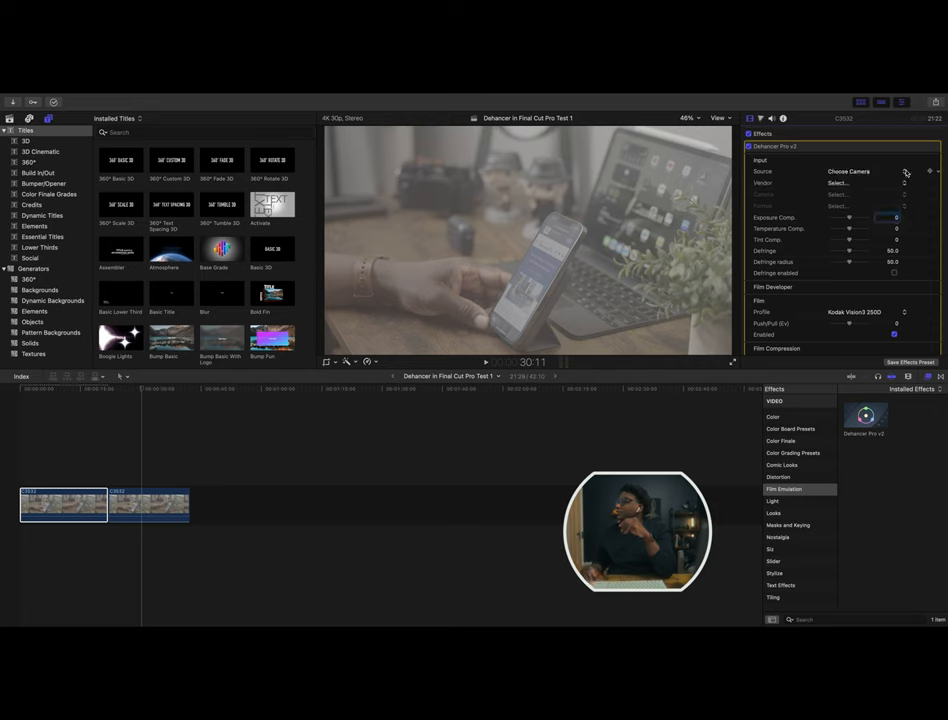
Set the camera to Sony Cinema Line FX3 with the S-Log3-SGamut3.Cine format.
click(856, 184)
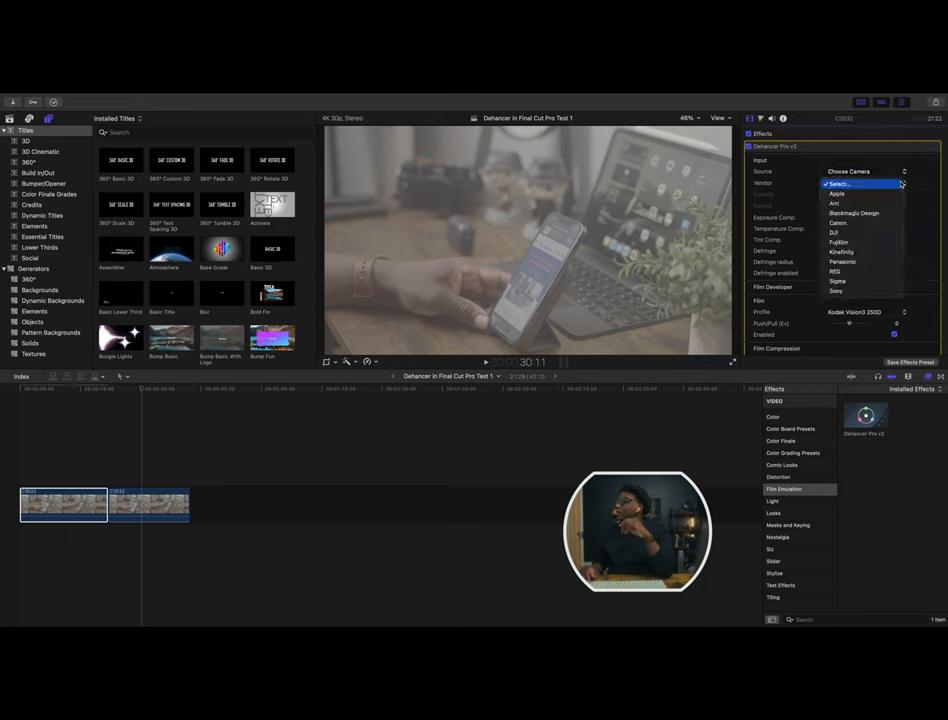
click(836, 292)
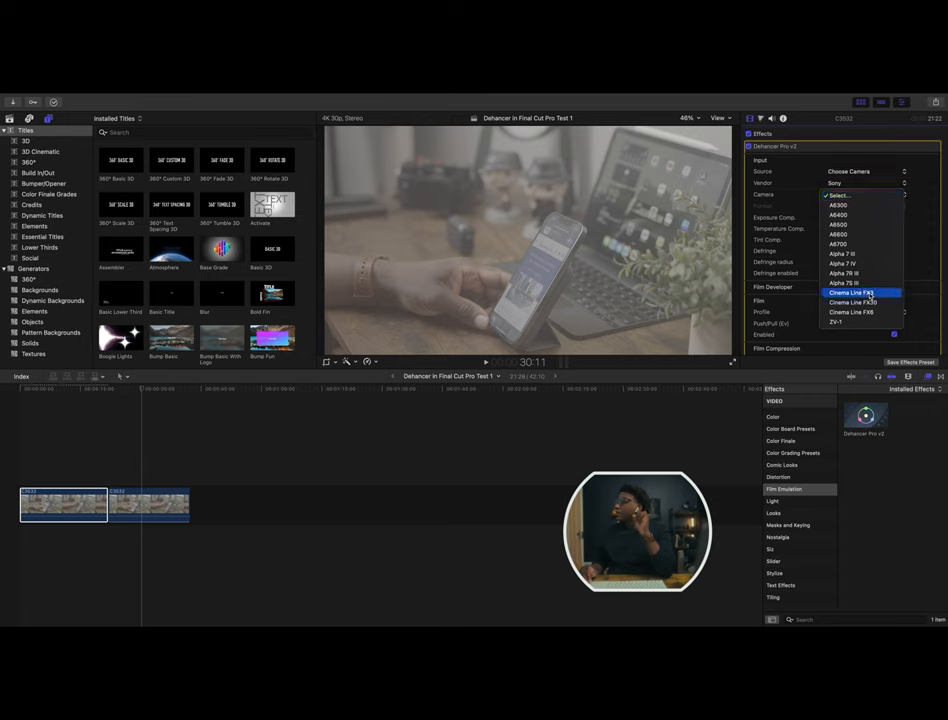
click(852, 292)
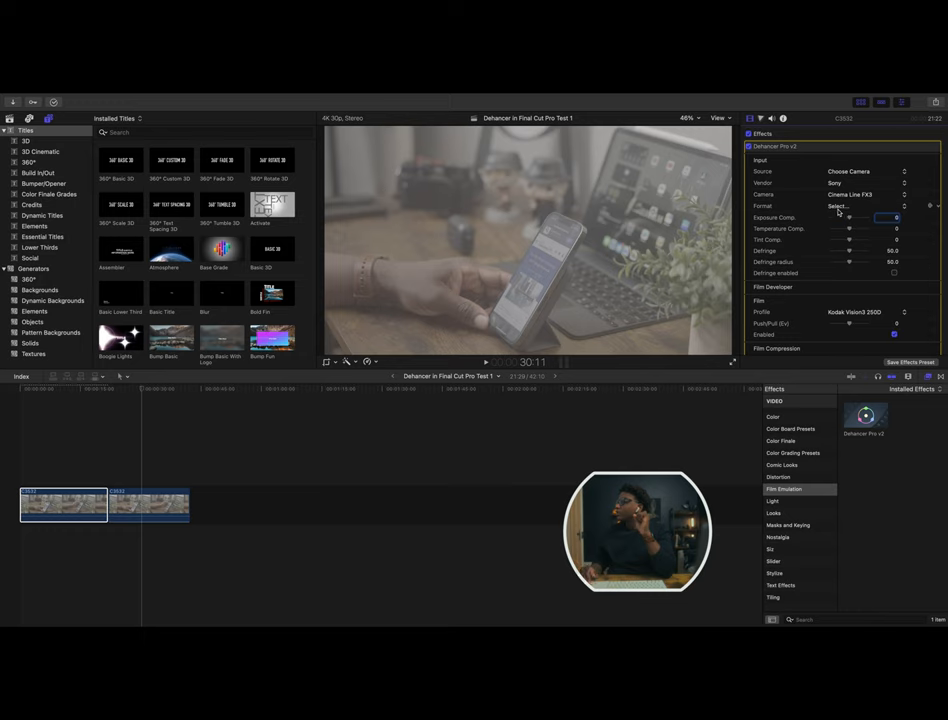
click(864, 206)
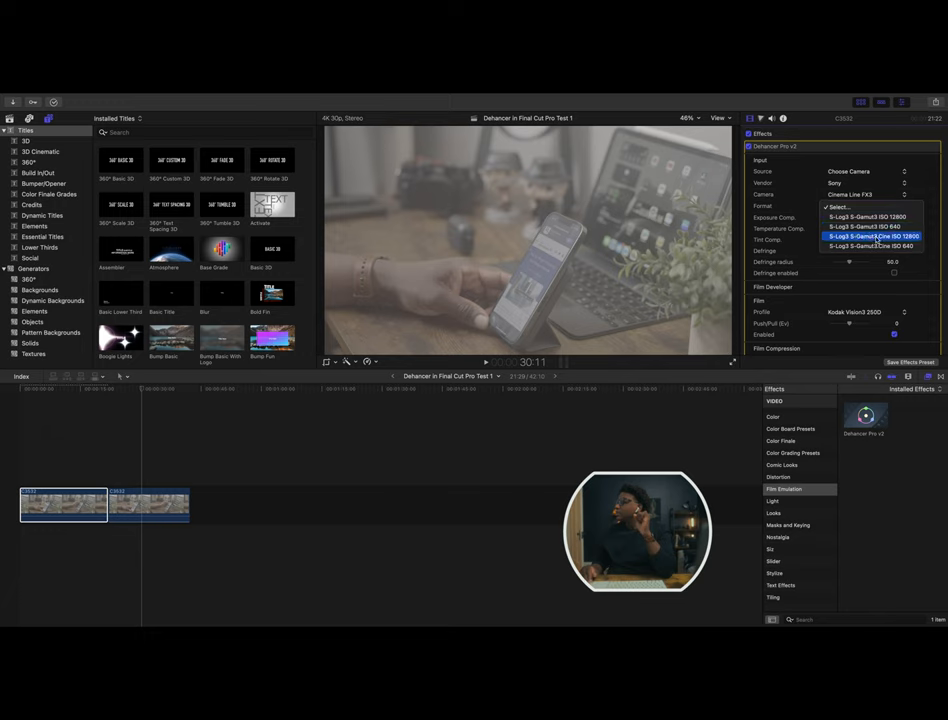
click(872, 236)
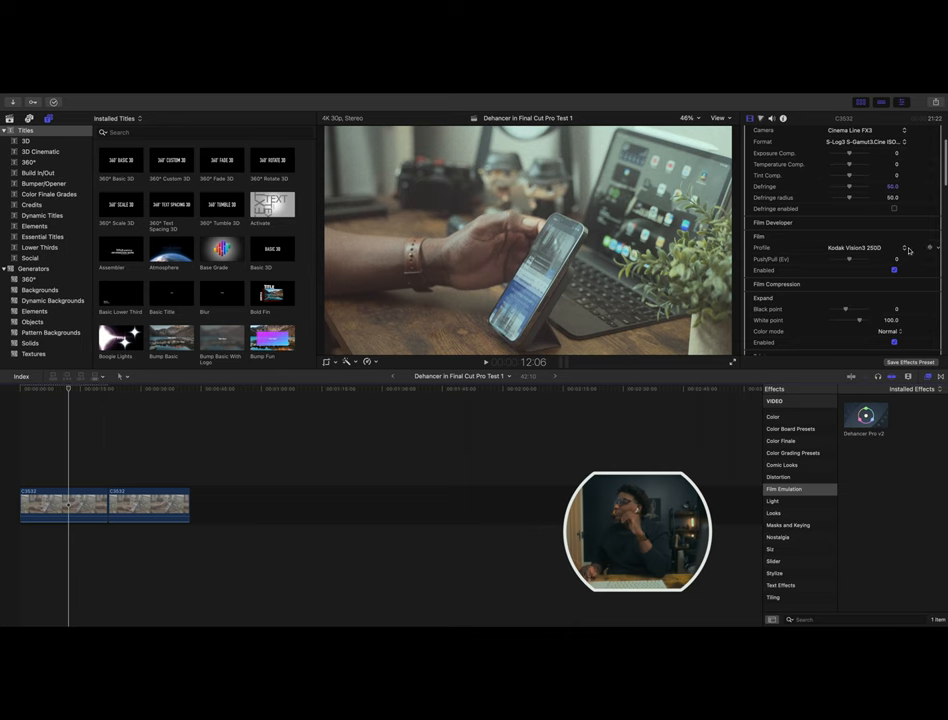
Switch the film profile from Kodak Vision3 250D to a Fujicolor stock.
click(864, 248)
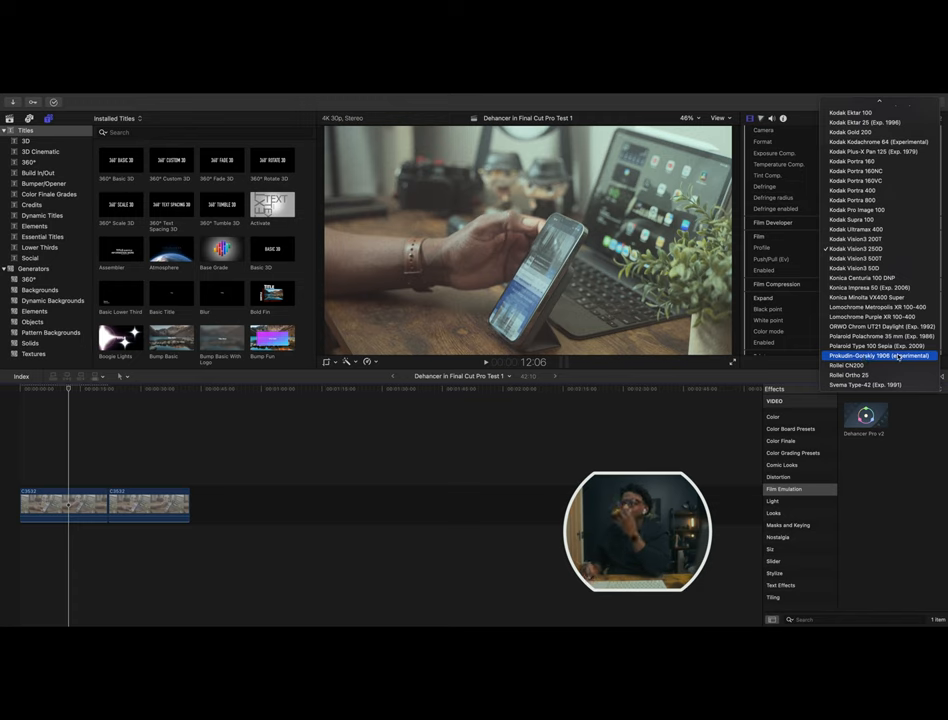
click(880, 356)
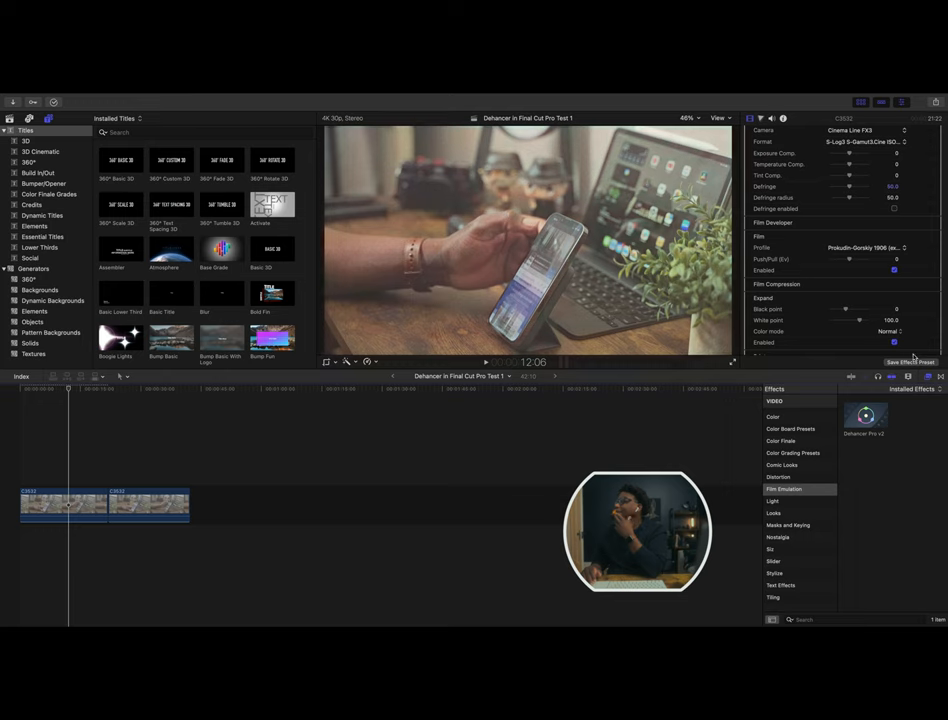
Scroll the Inspector to Film Grain and reveal the film gauge choices.
scroll(down, 3)
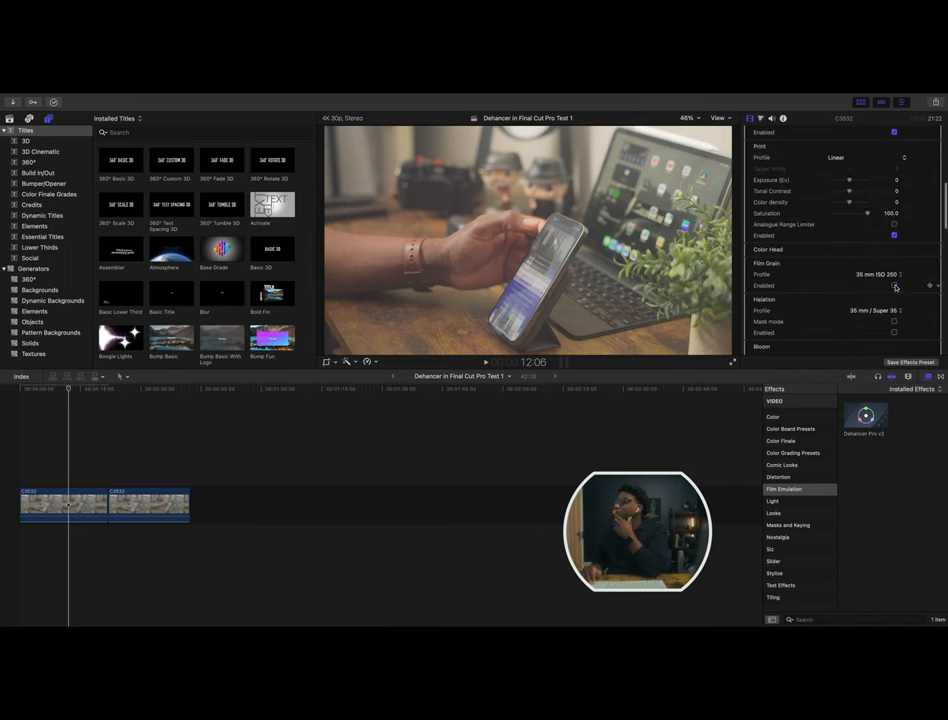
scroll(down, 3)
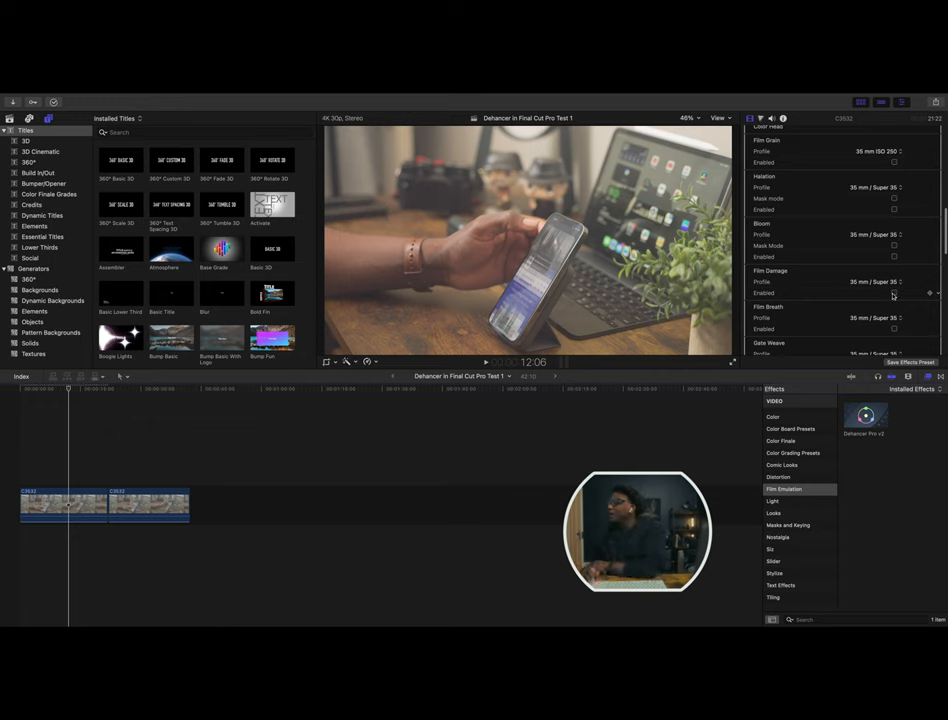
click(878, 234)
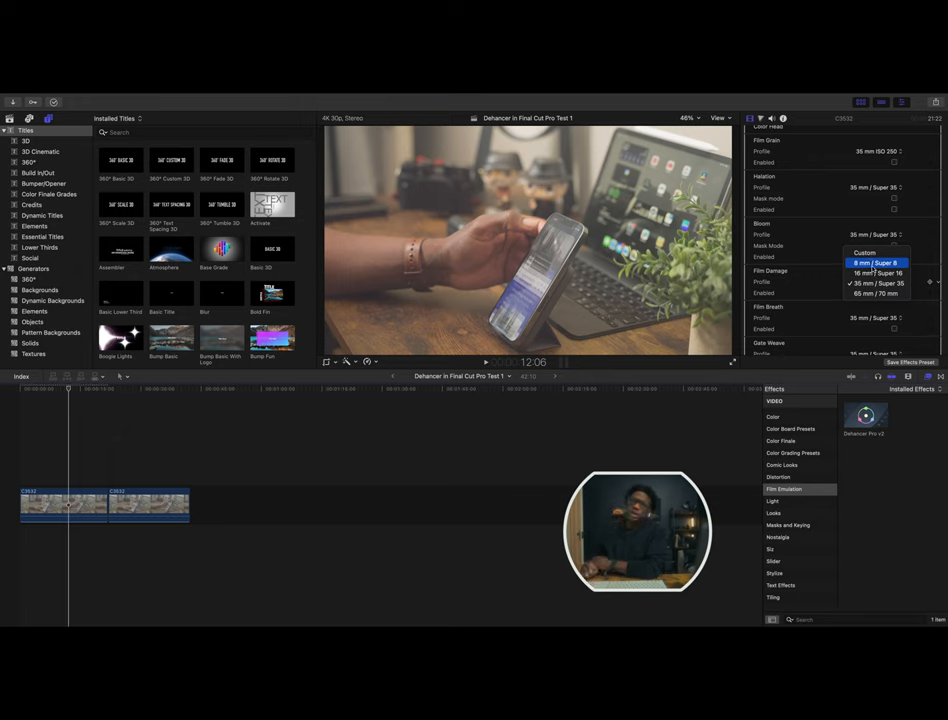